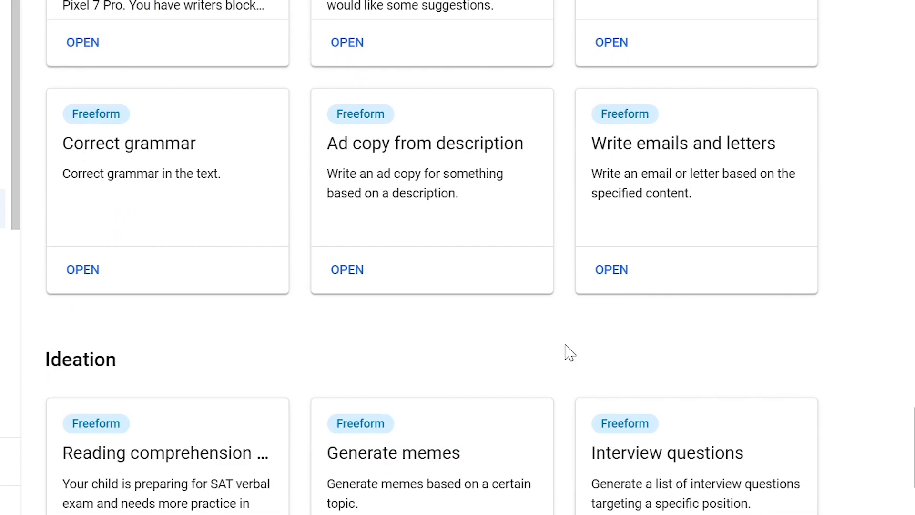
Start designing a new text prompt for labelling grape varieties as red or white wine
{"action": "scroll", "scroll_direction": "down", "scroll_amount": 3}
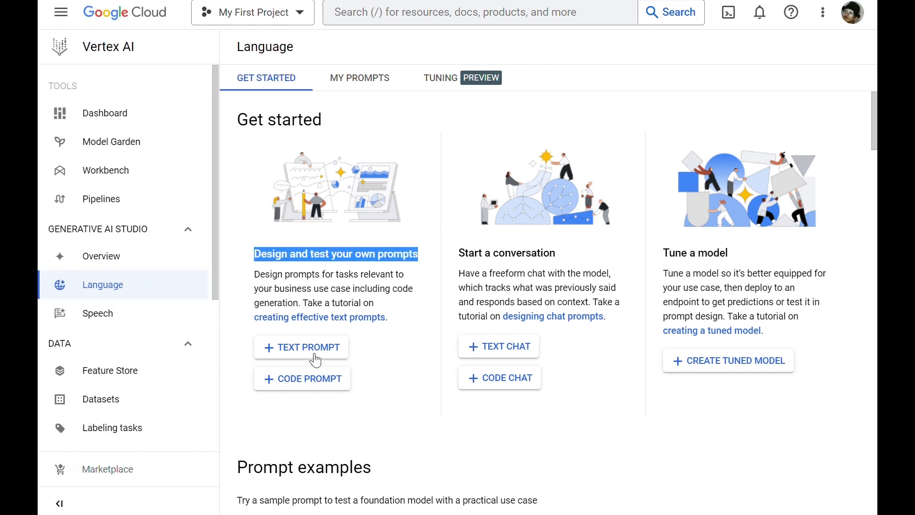
{"action": "left_click", "coordinate": [302, 347]}
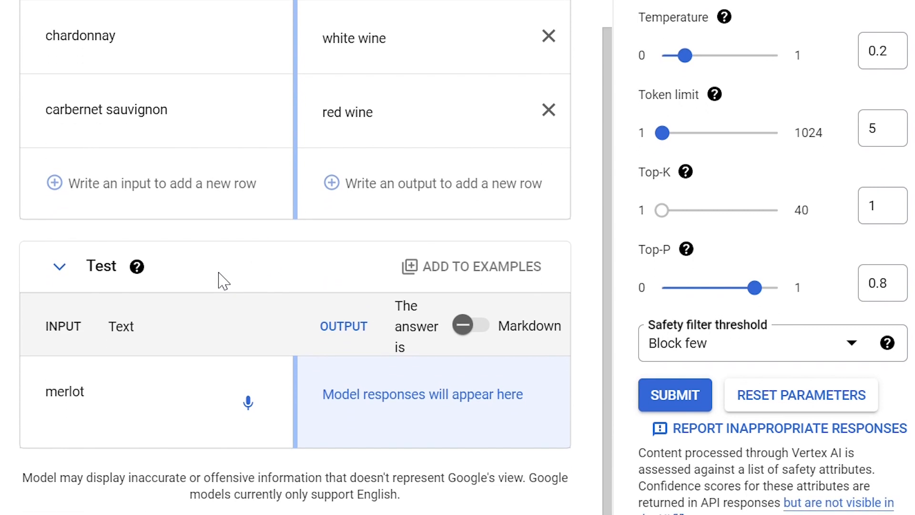
{"action": "left_click", "coordinate": [674, 394]}
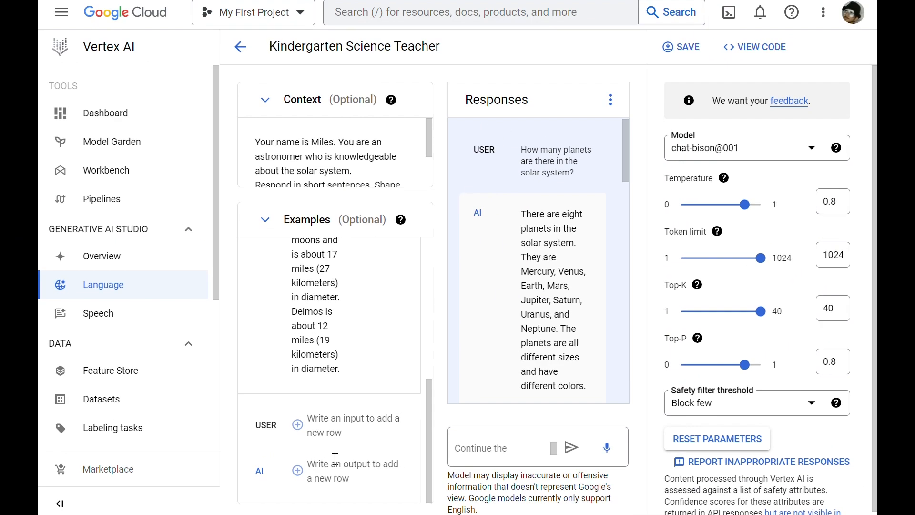
{"action": "mouse_move", "coordinate": [445, 323]}
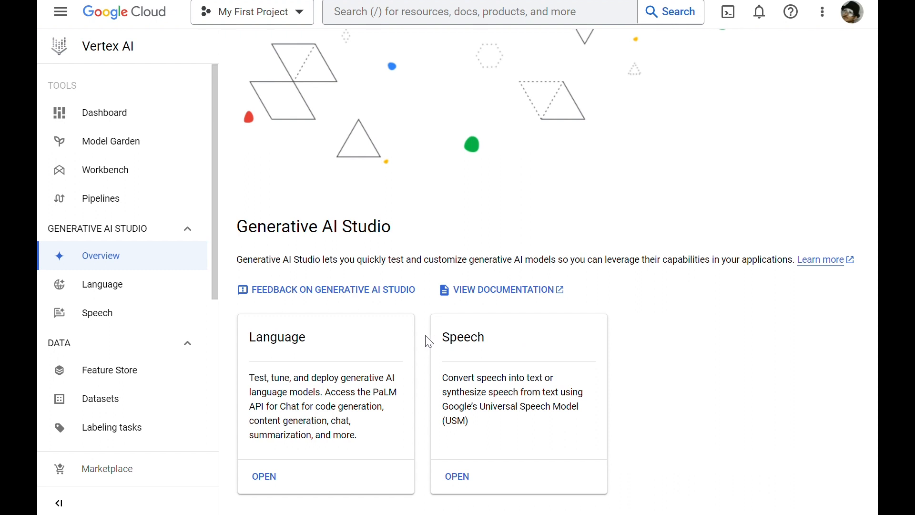
{"action": "mouse_move", "coordinate": [458, 476]}
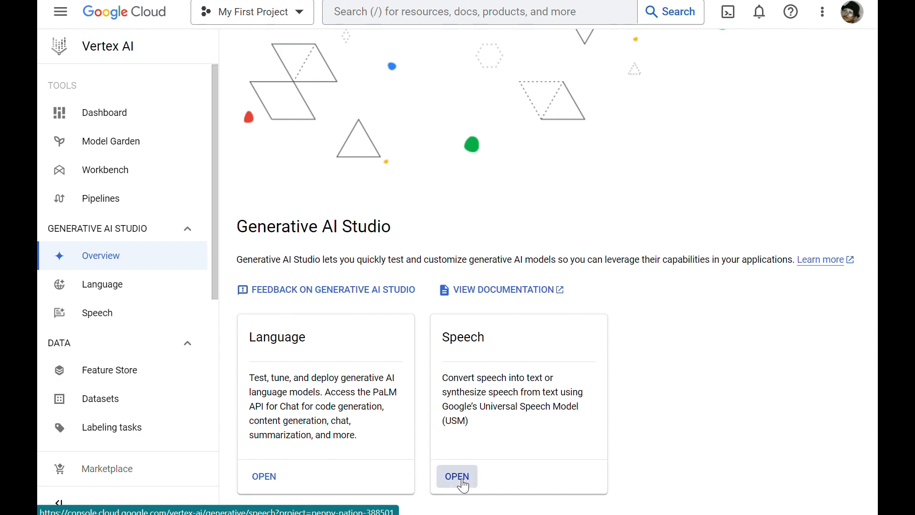
Open the Speech card to reach the Synthesize speech from text page
{"action": "left_click", "coordinate": [457, 476]}
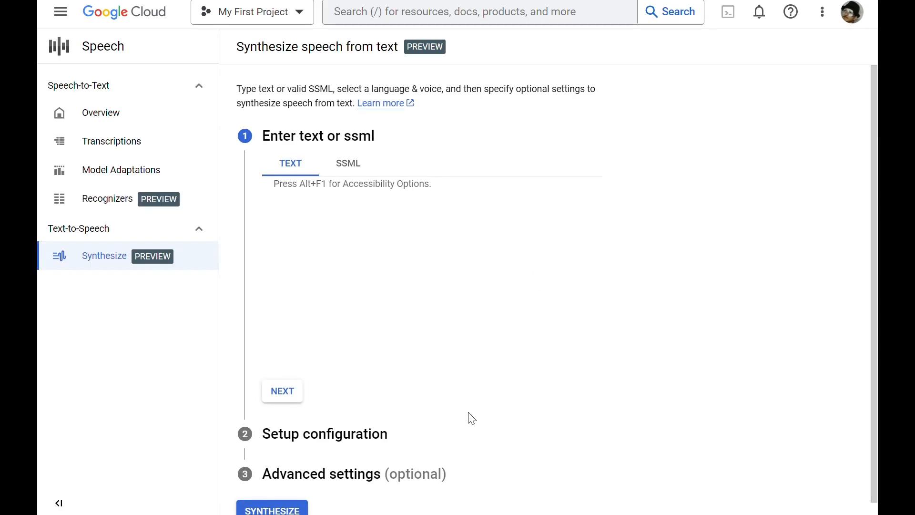
Switch to the speech-to-text tab with Upload audio file and Record your voice options
{"action": "left_click", "coordinate": [432, 198]}
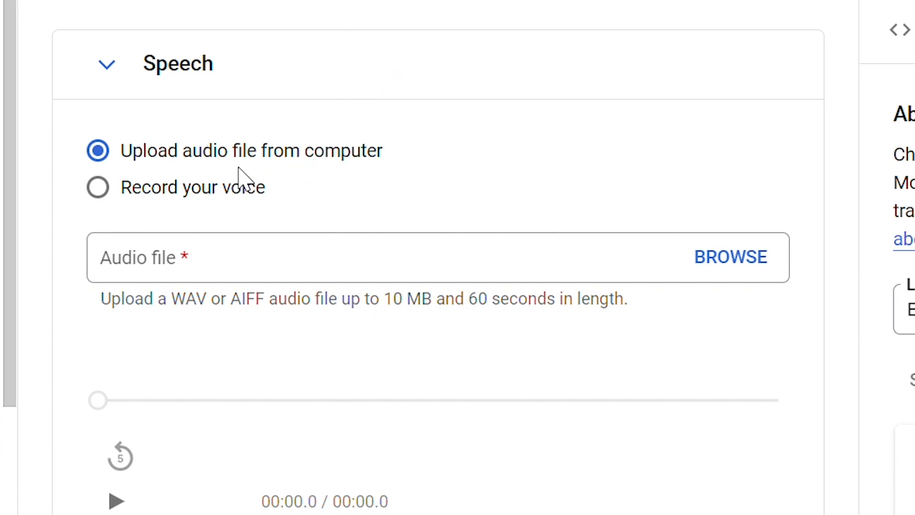
Choose Record your voice as the input and begin recording
{"action": "left_click", "coordinate": [99, 186]}
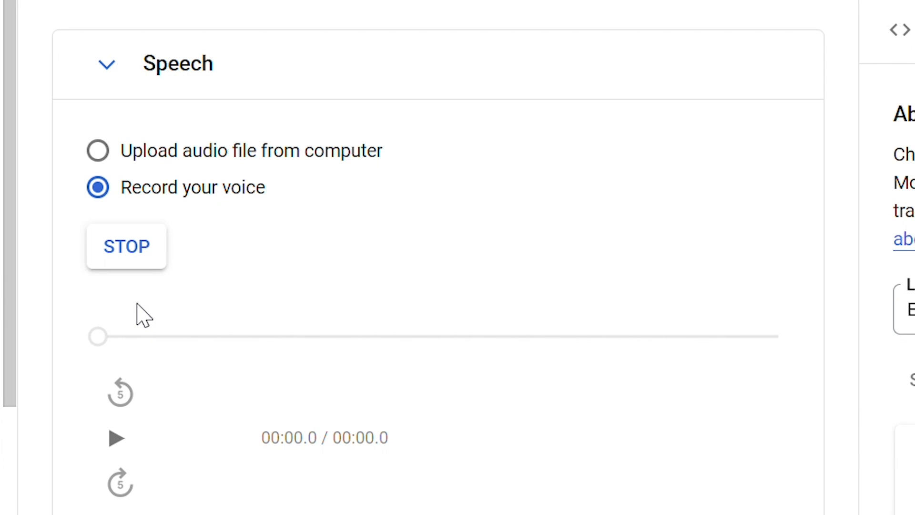